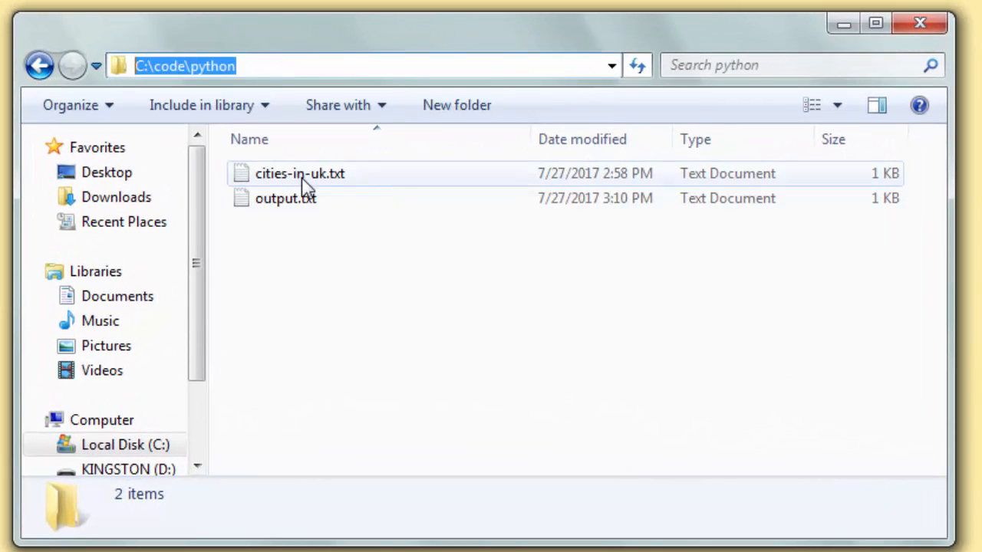
mouse_move(299, 174)
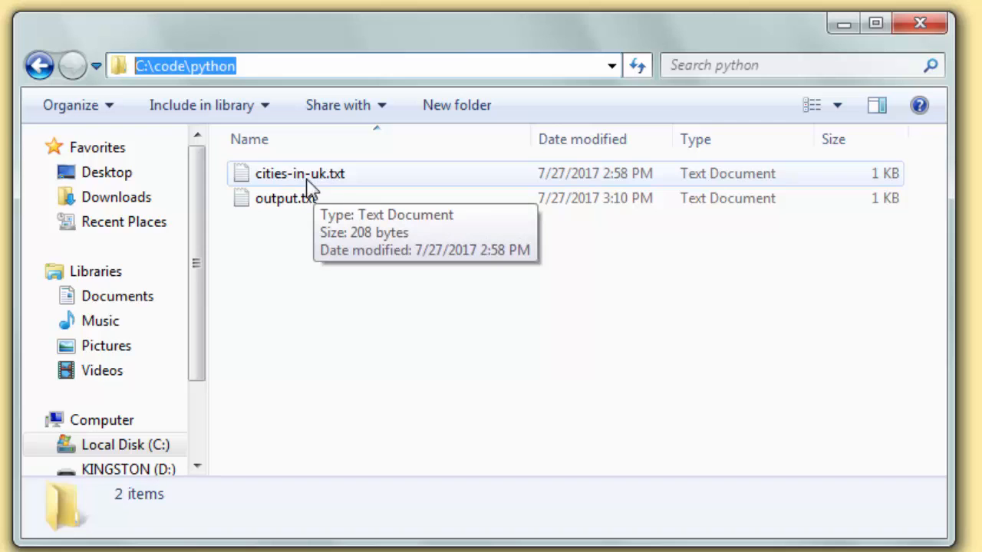
- View cities-in-uk.txt in Notepad and select all the city names
double_click(299, 173)
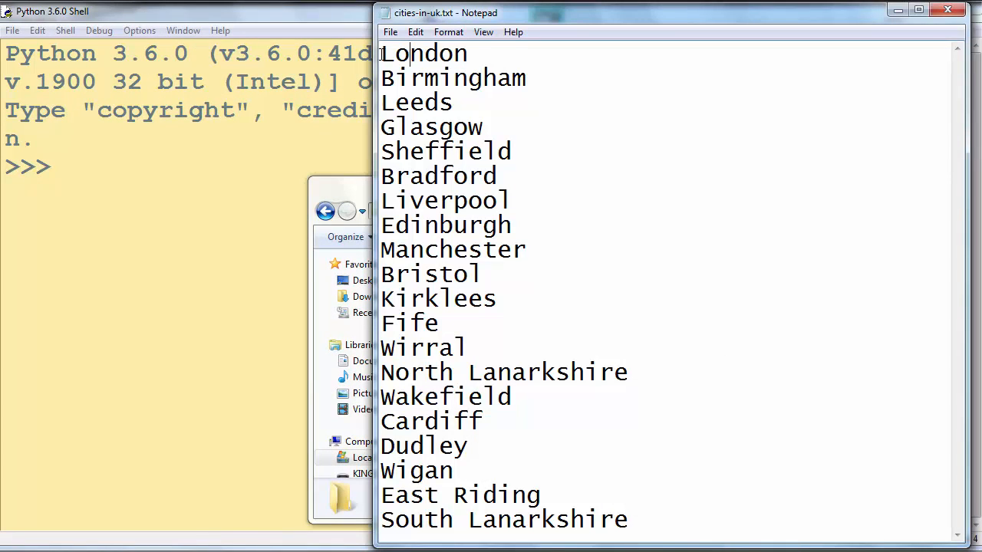
key(ctrl+a)
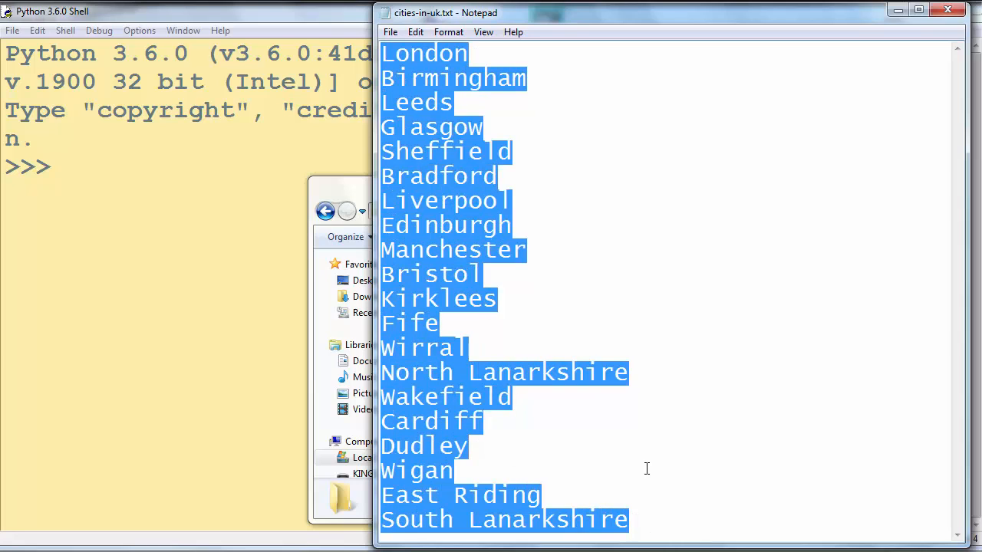
mouse_move(621, 414)
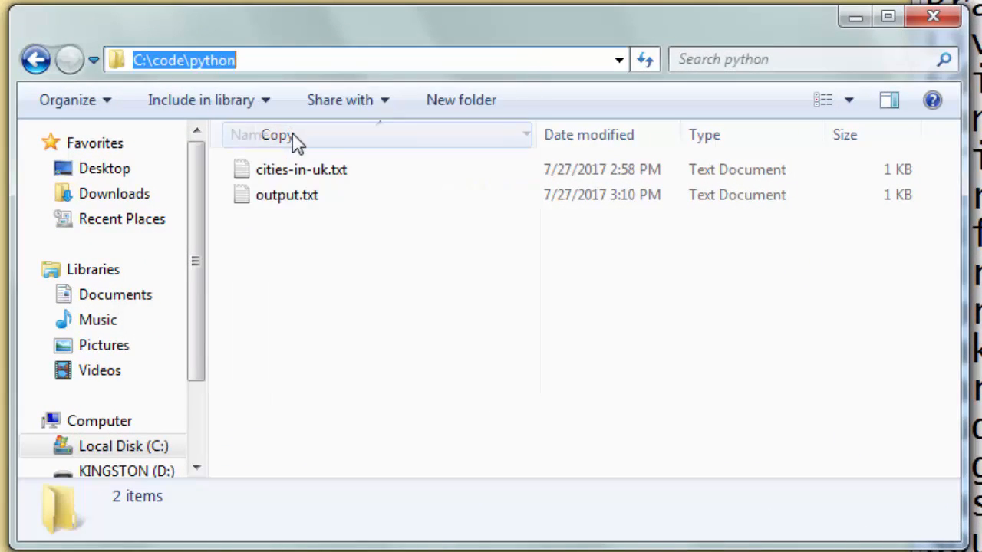
mouse_move(300, 168)
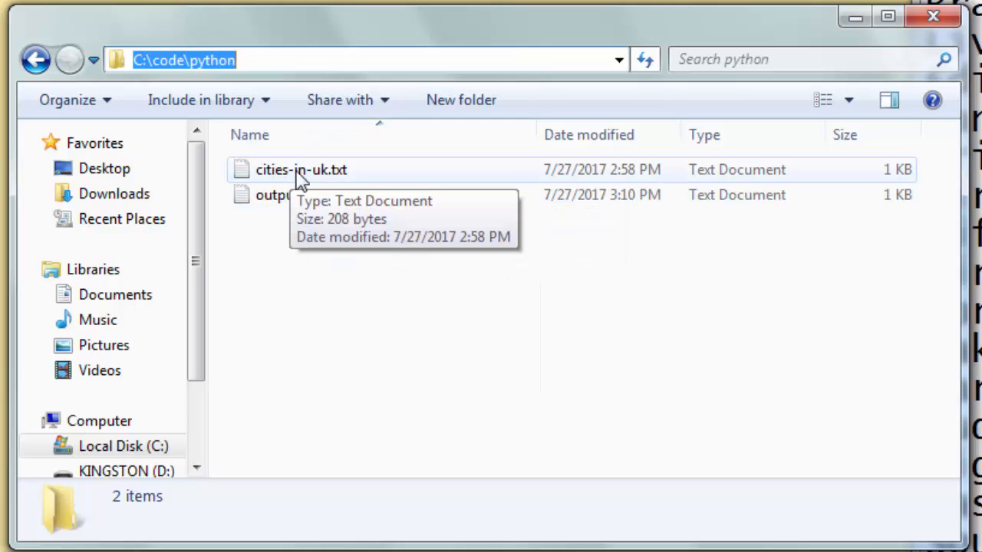
mouse_move(334, 181)
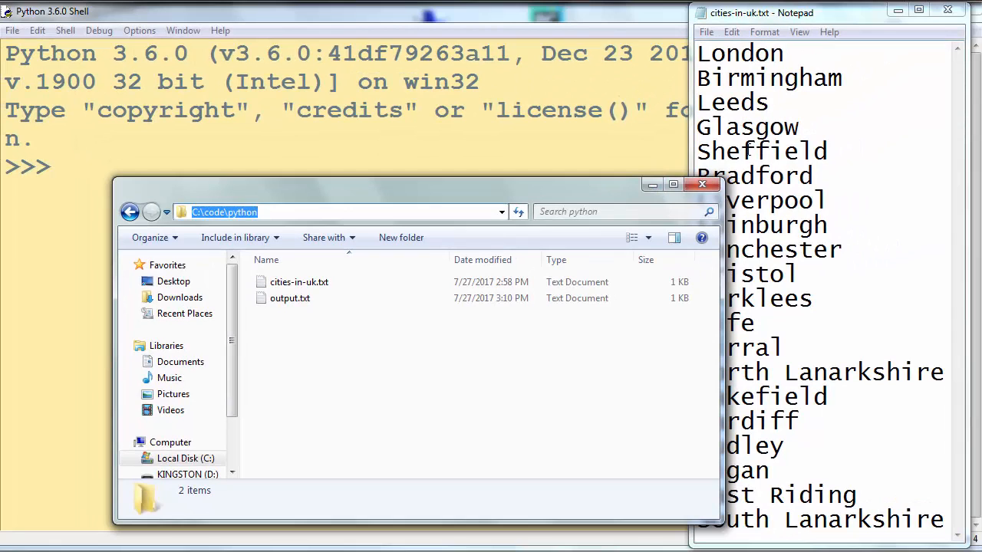
mouse_move(672, 186)
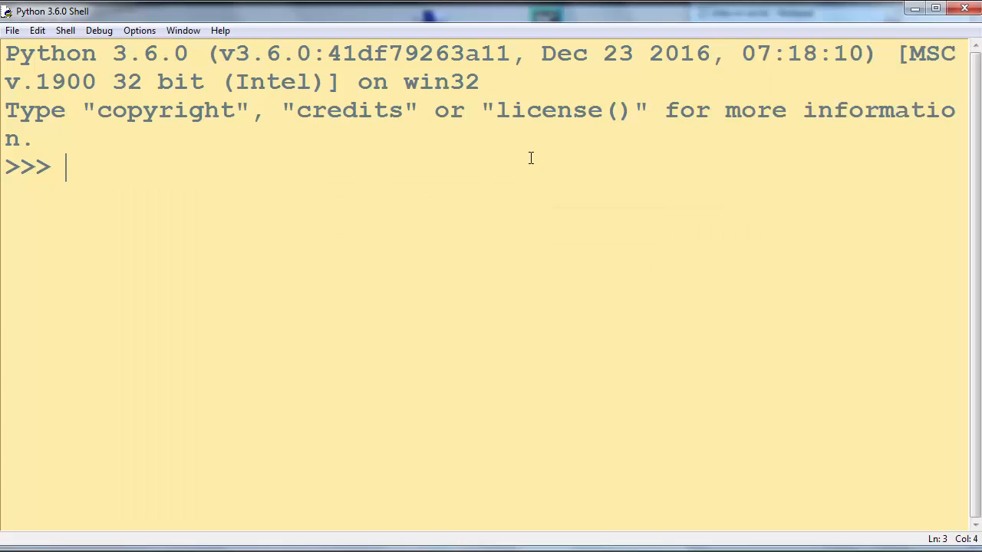
- Run infile = open('C:\code\python\cities-in-uk.txt','r') to open the cities file for reading
text(op)
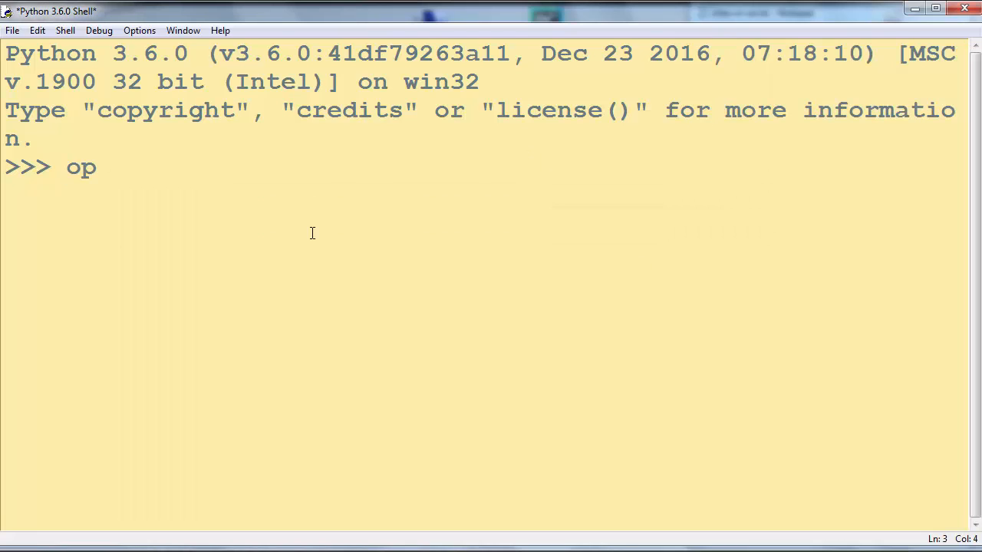
text(en(')
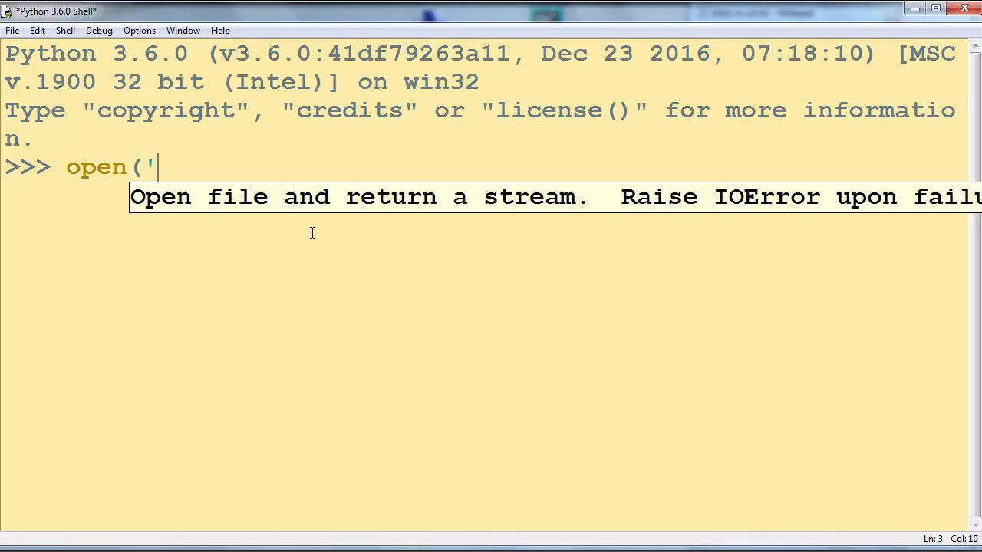
text(C:\code\python)
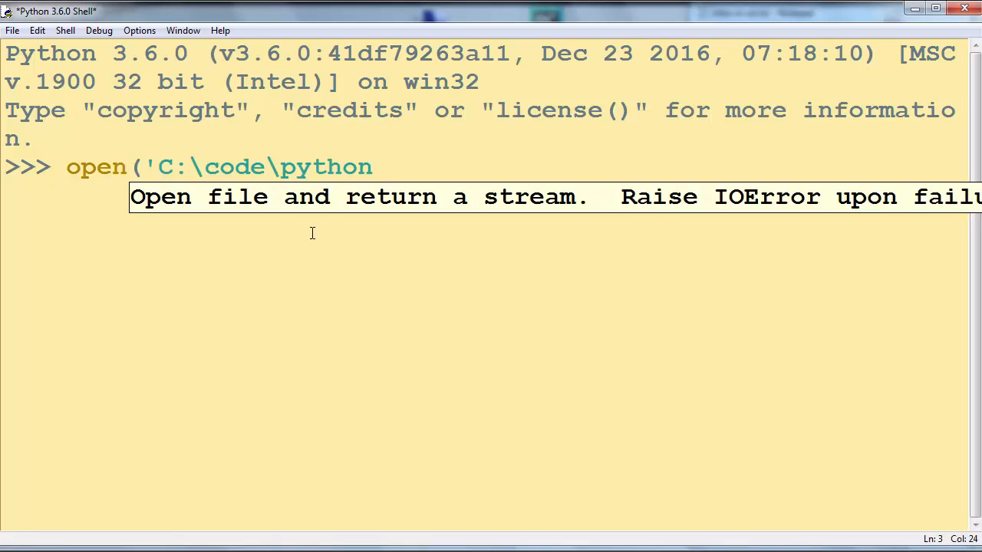
text(\cities-in-uk.txt',')
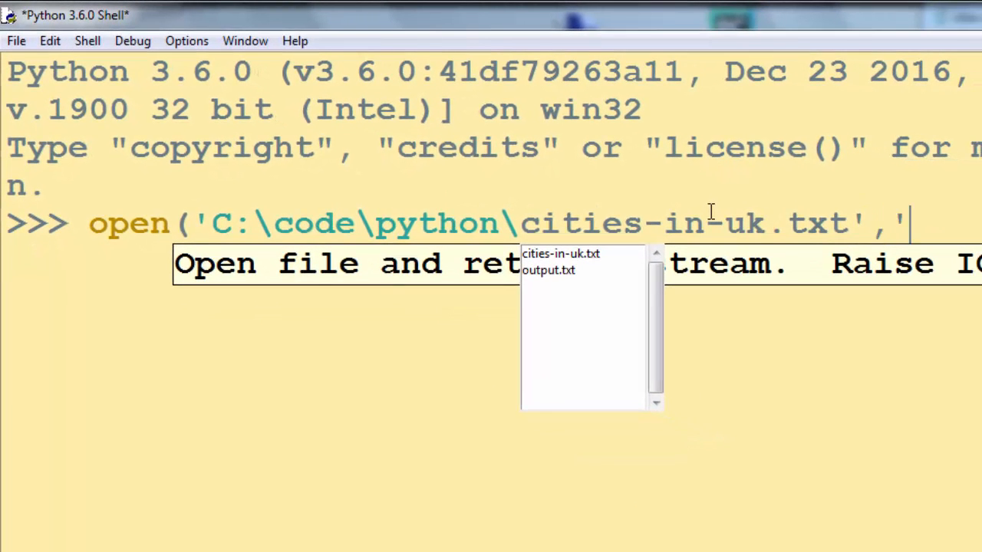
text(r'))
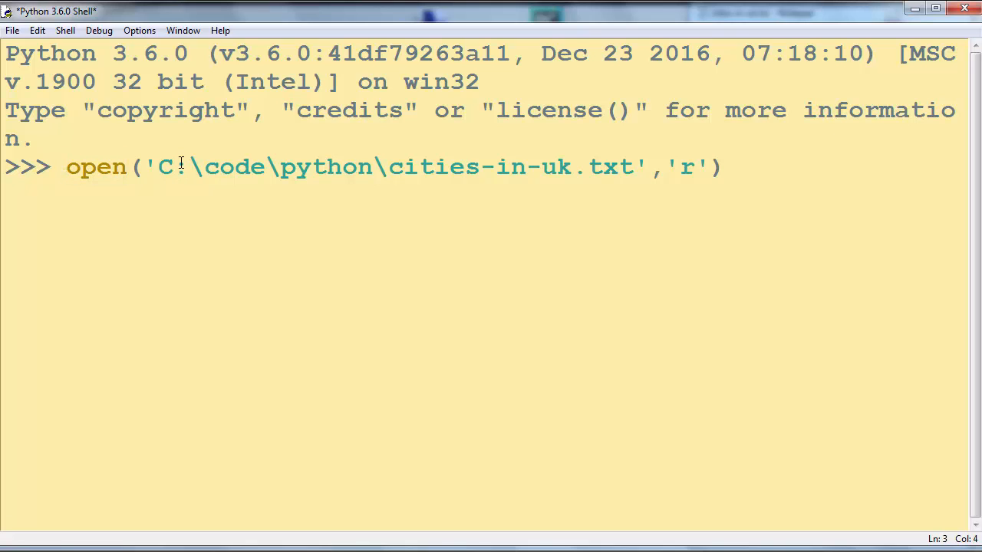
text(infile =)
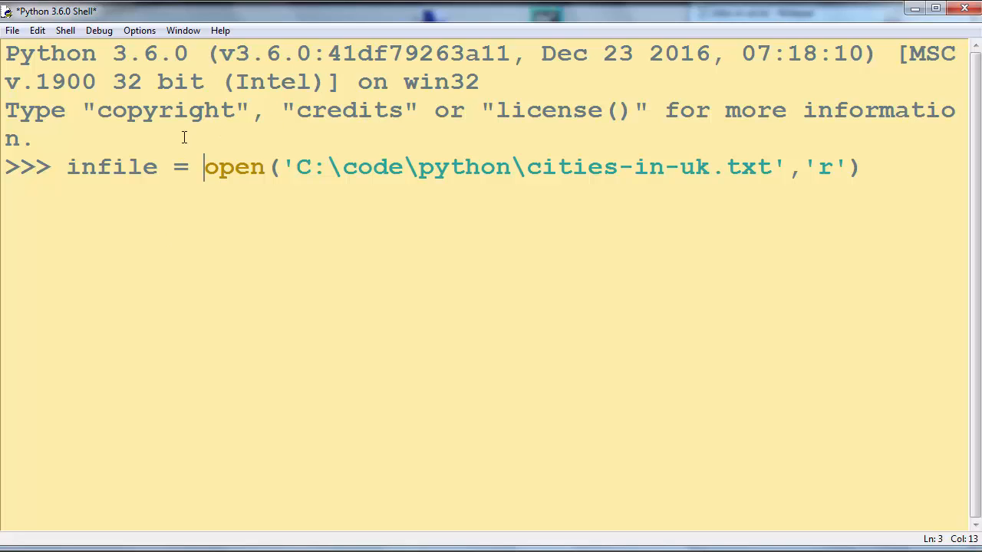
double_click(110, 166)
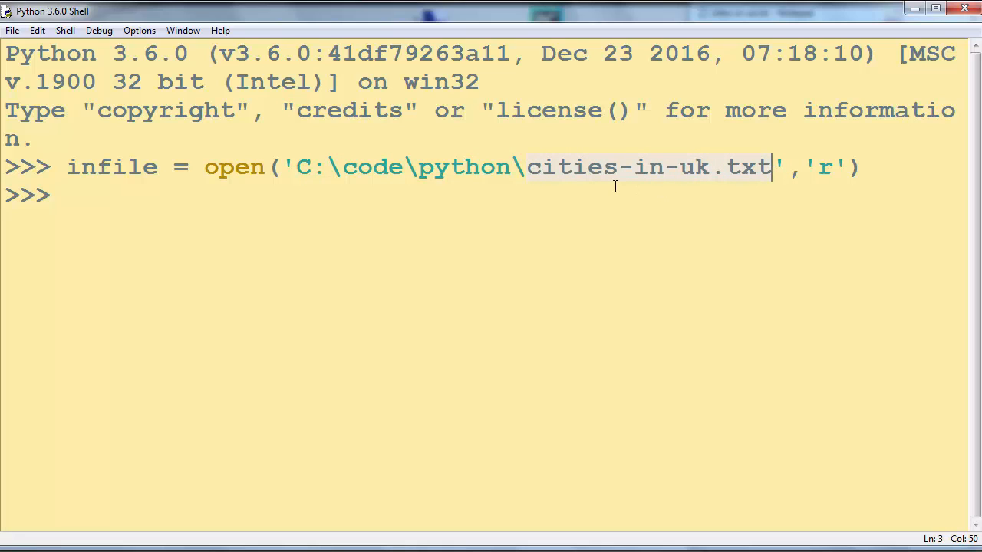
mouse_move(518, 119)
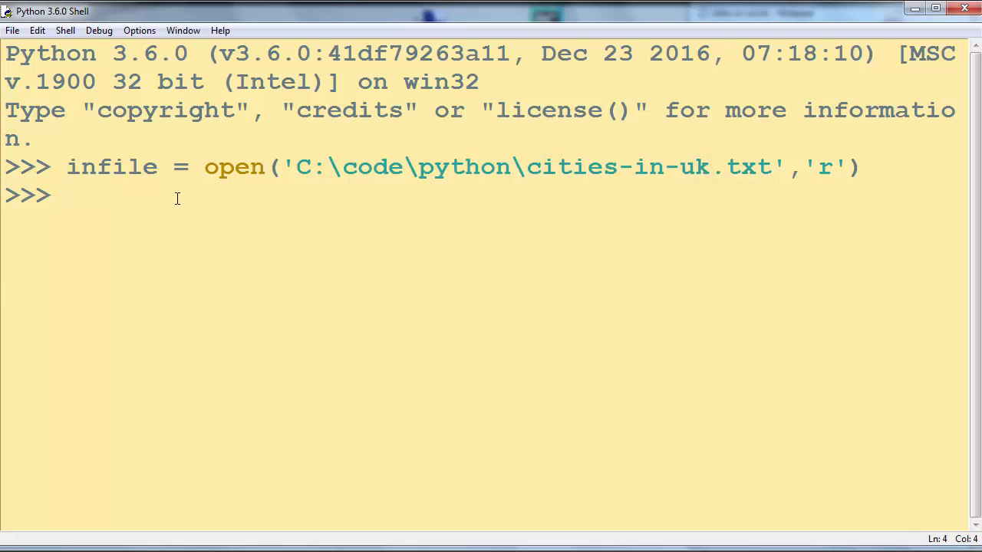
- Run data = infile.read() to load the whole file into data
text(data =)
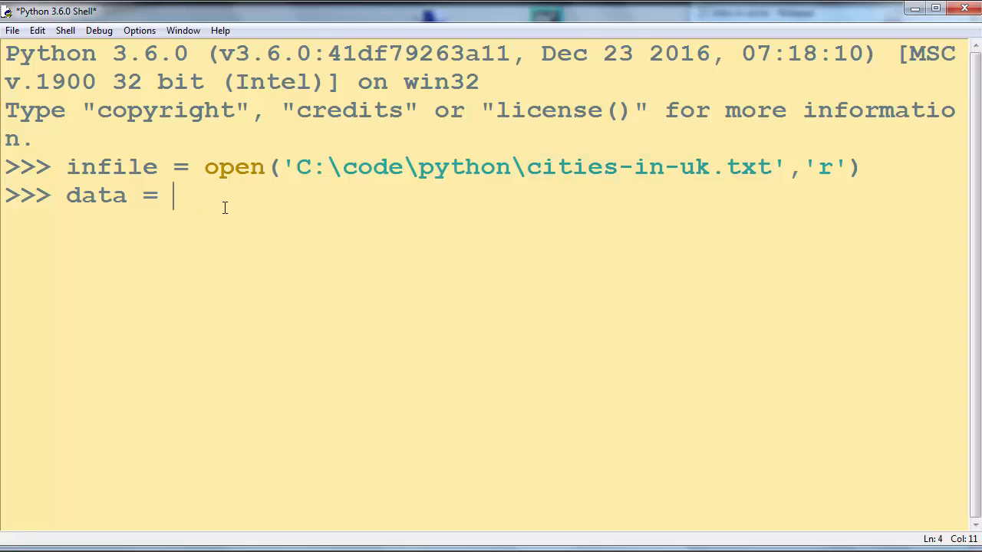
text(infile)
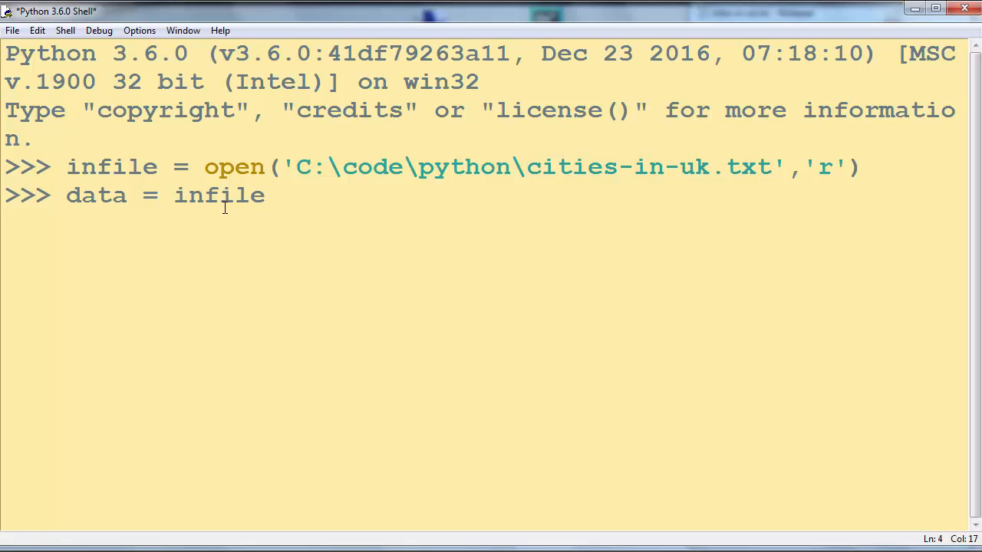
text(.read())
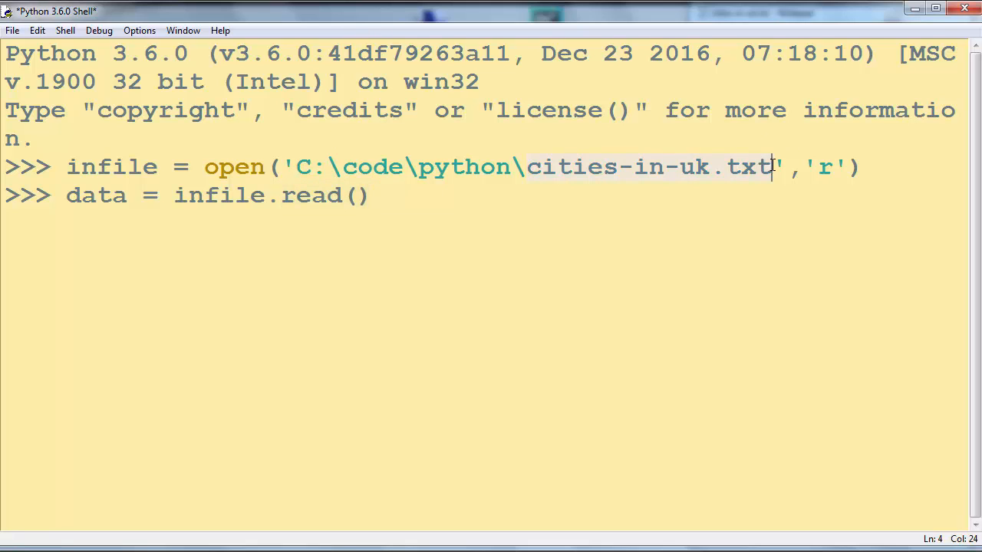
click(474, 221)
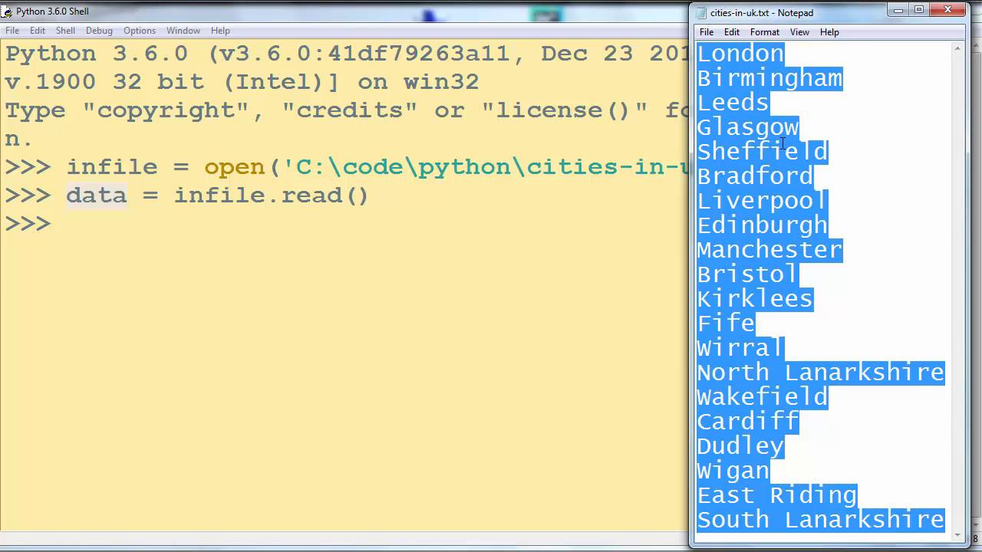
mouse_move(743, 163)
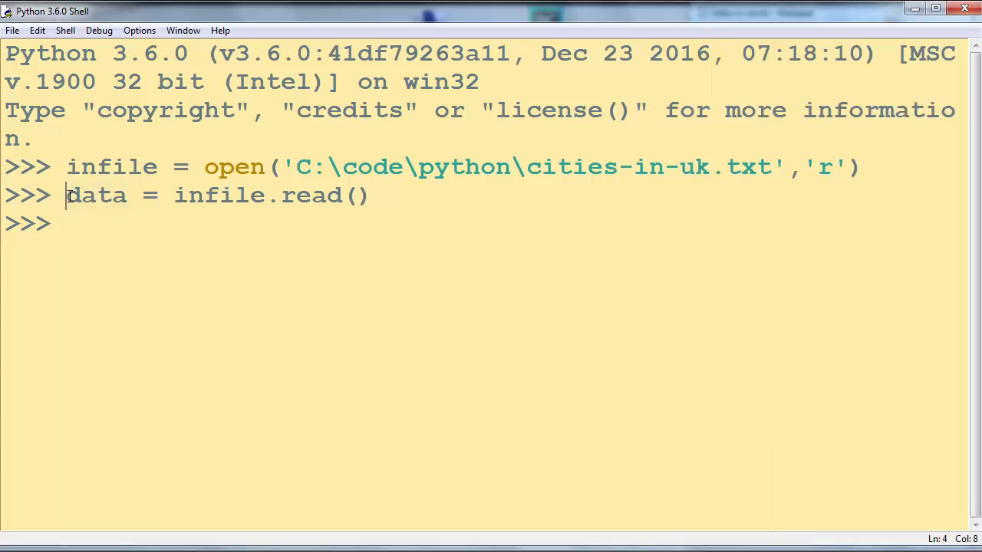
double_click(95, 195)
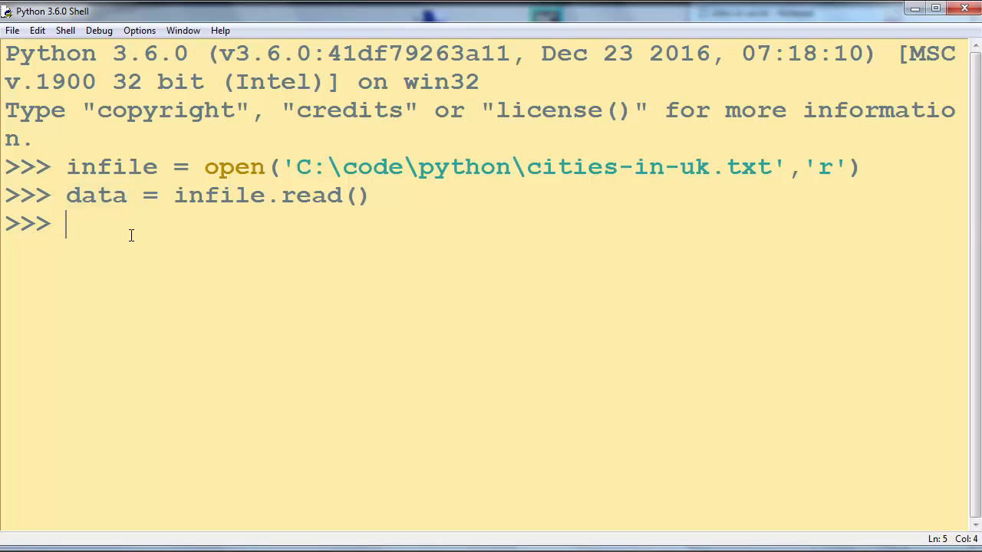
- Store the character count as numOfChars = len(data)
text(num)
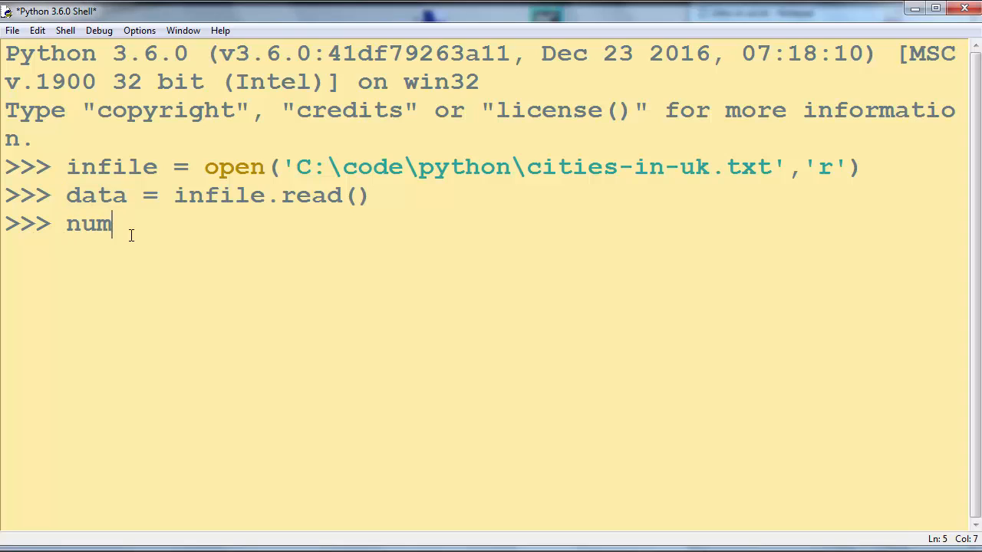
text(OfCh)
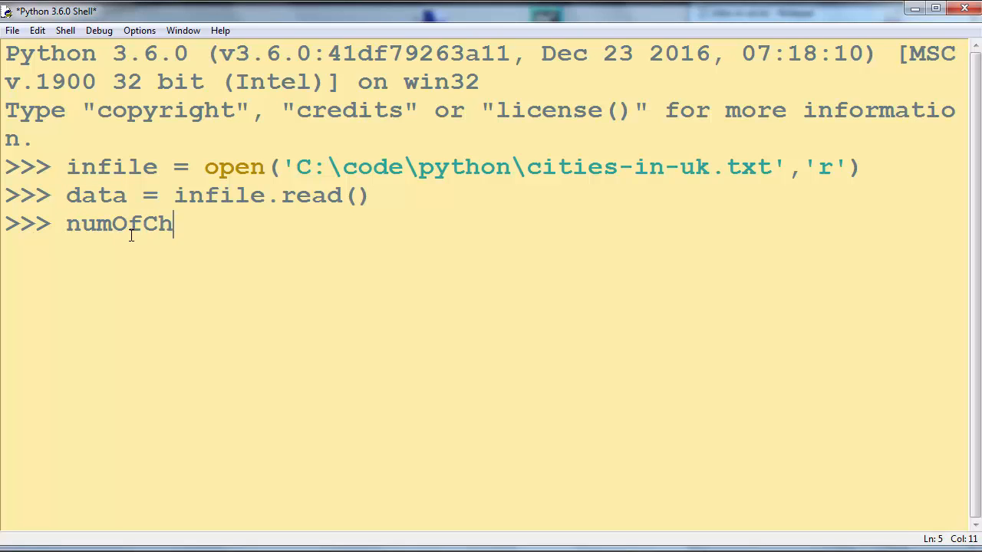
text(ars = len(d)
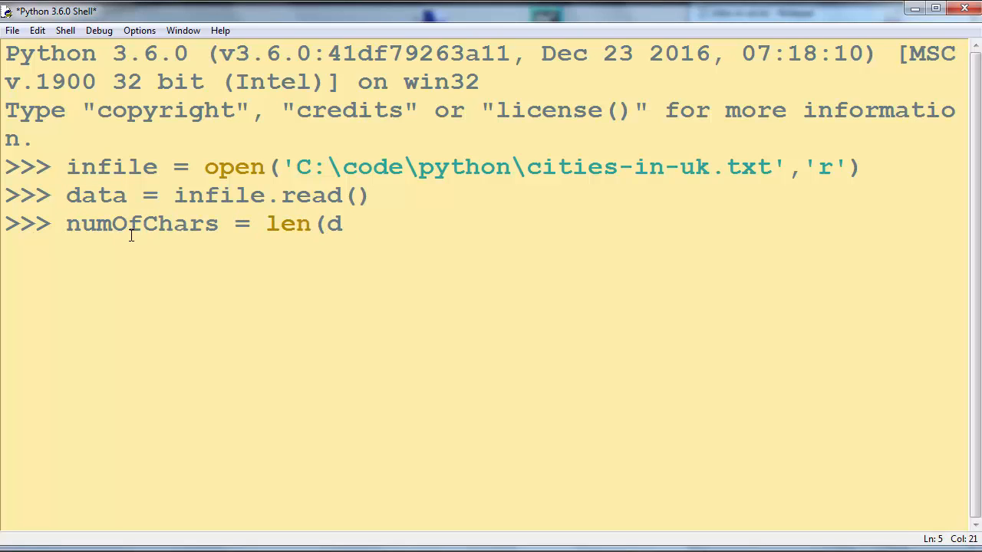
text(ata))
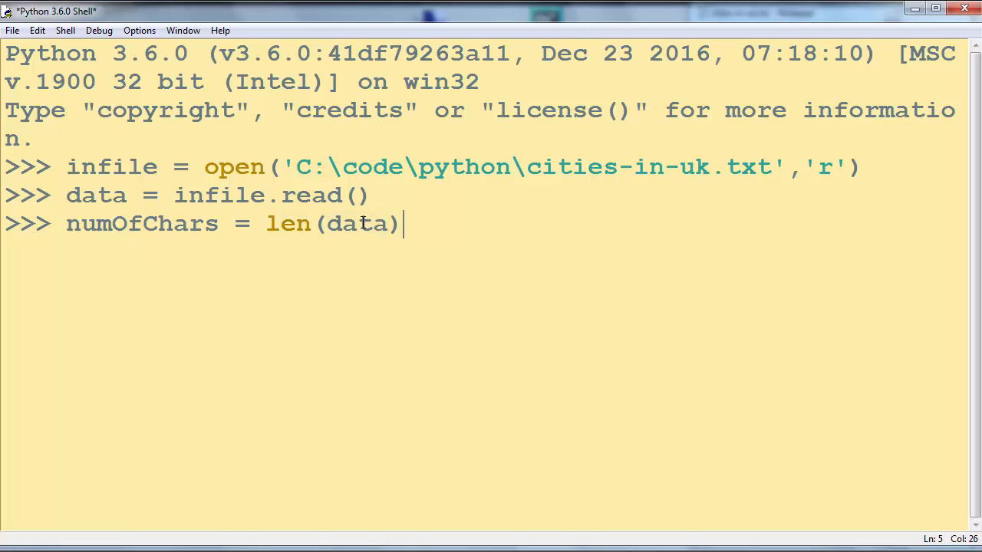
double_click(341, 224)
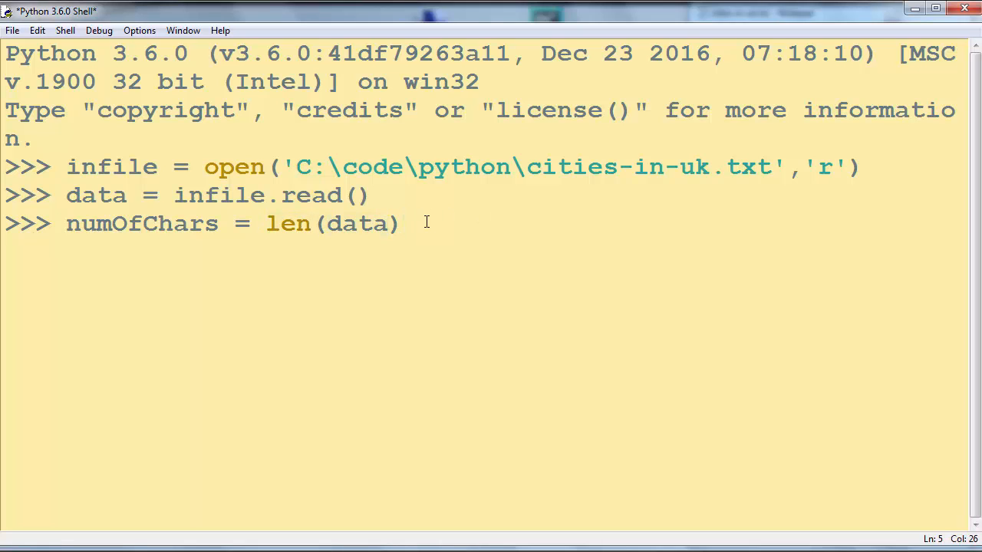
double_click(356, 224)
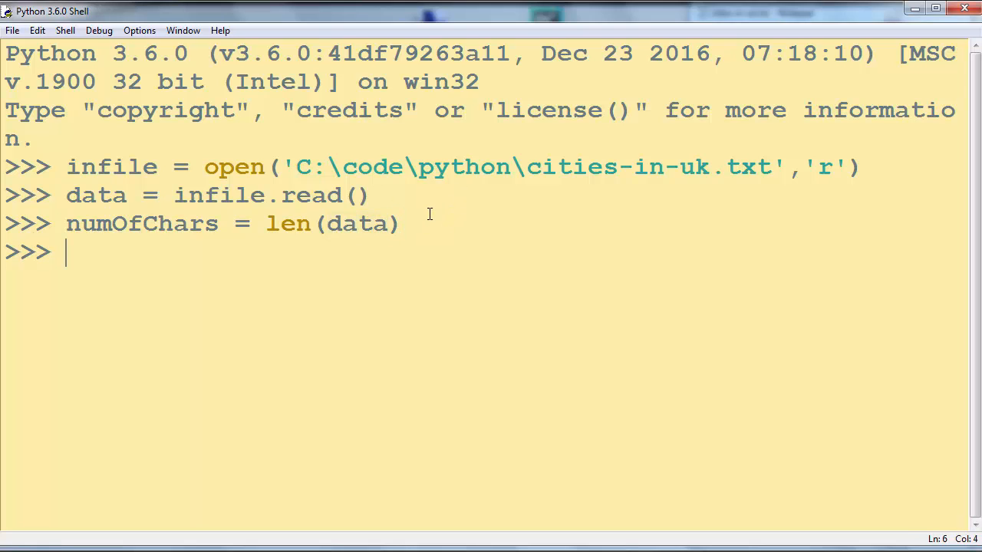
- Store the word count as numOfWords = len(data.split())
text(num)
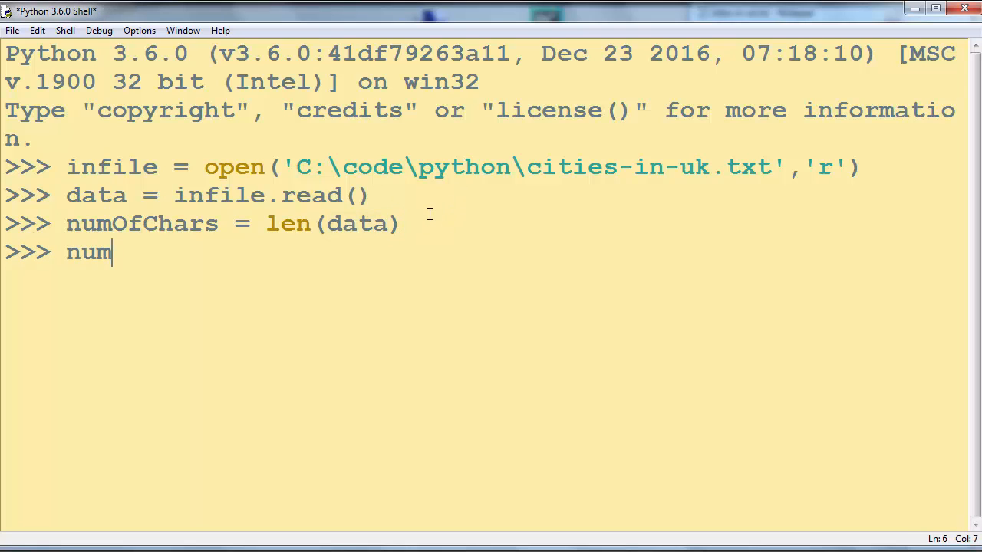
text(OfWords =)
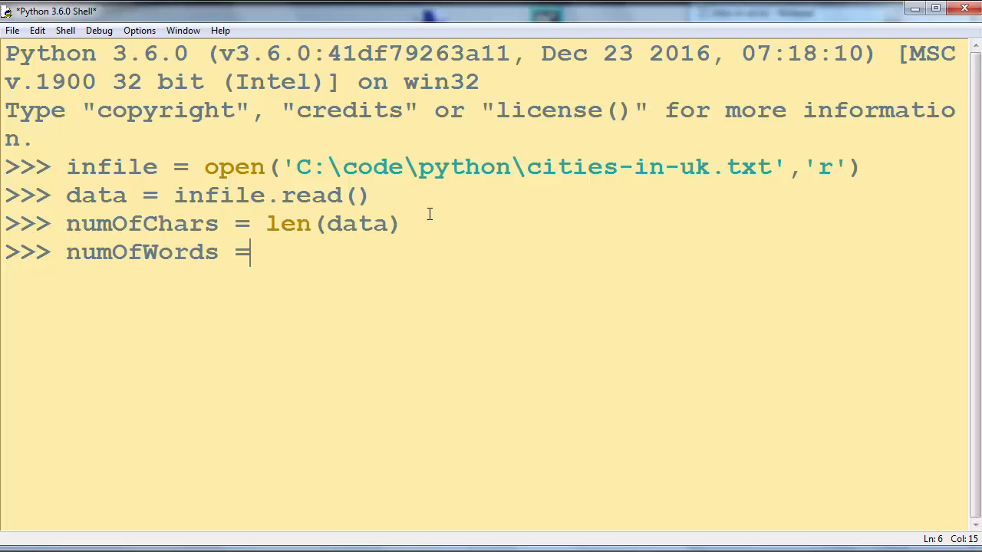
text(len()
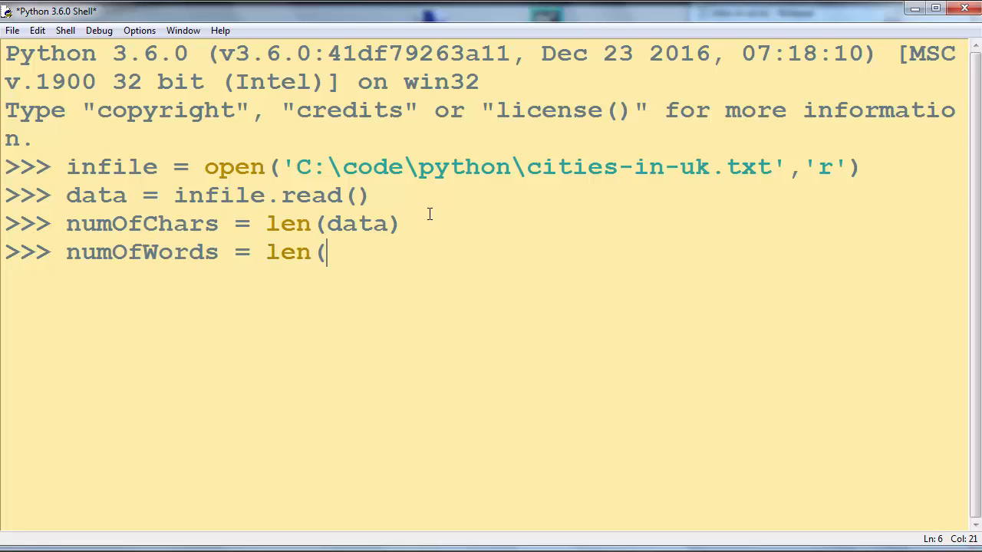
text(data)
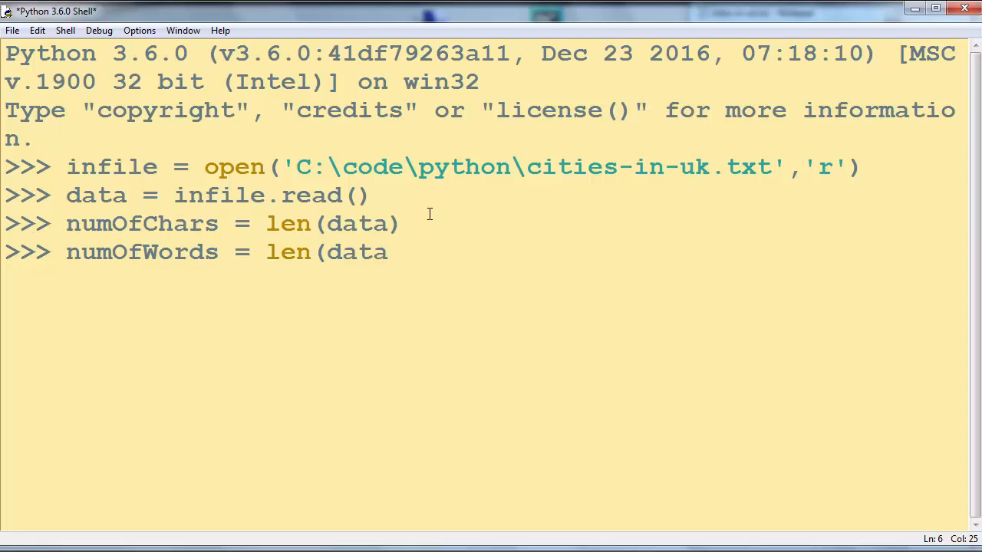
text(.split)
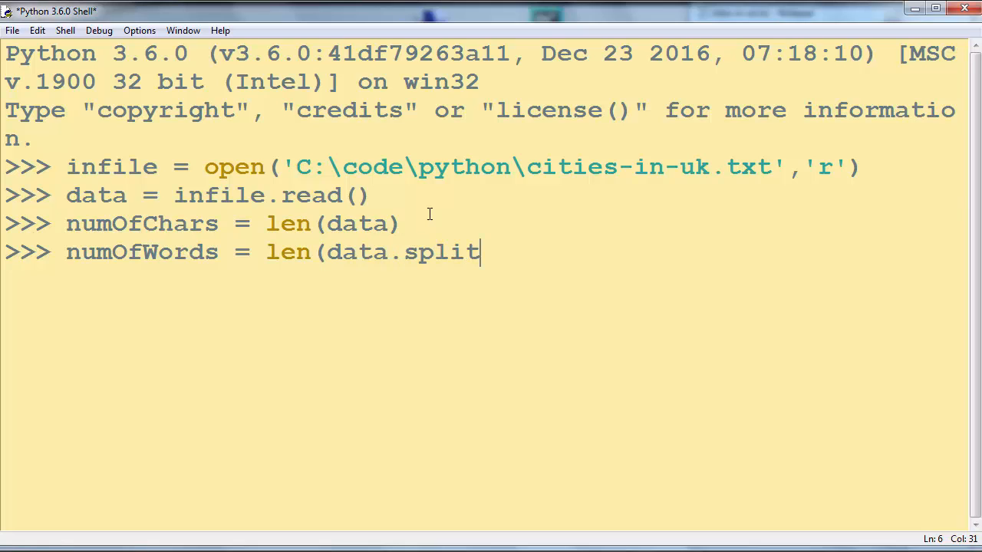
text(()))
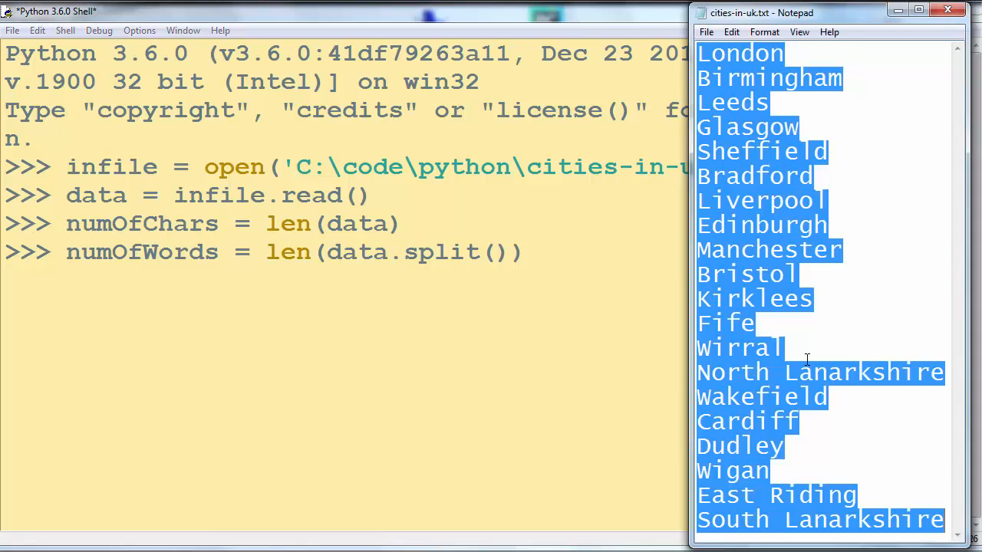
click(820, 92)
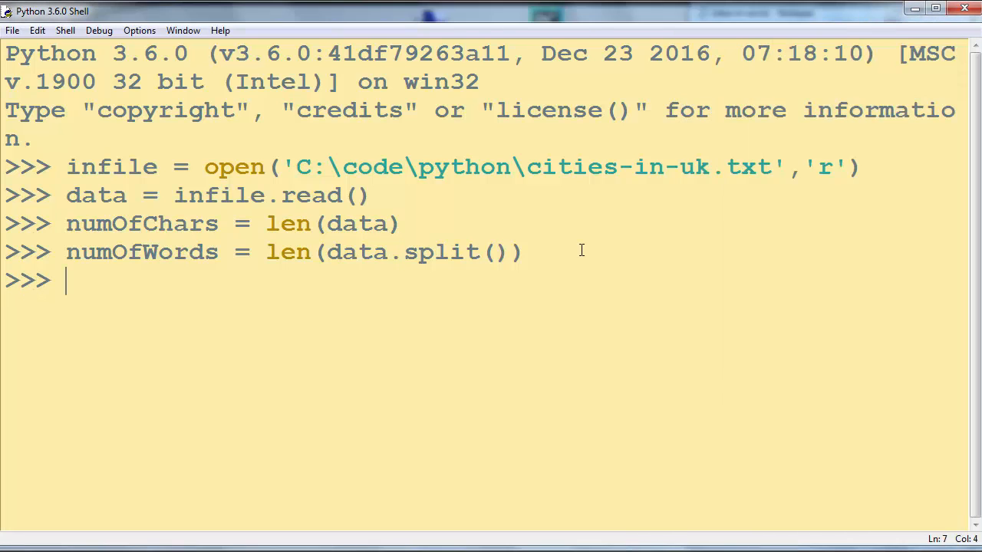
- Store the line count as numOfLines = len(data.splitlines()), checking the city list in Notepad
text(numOf)
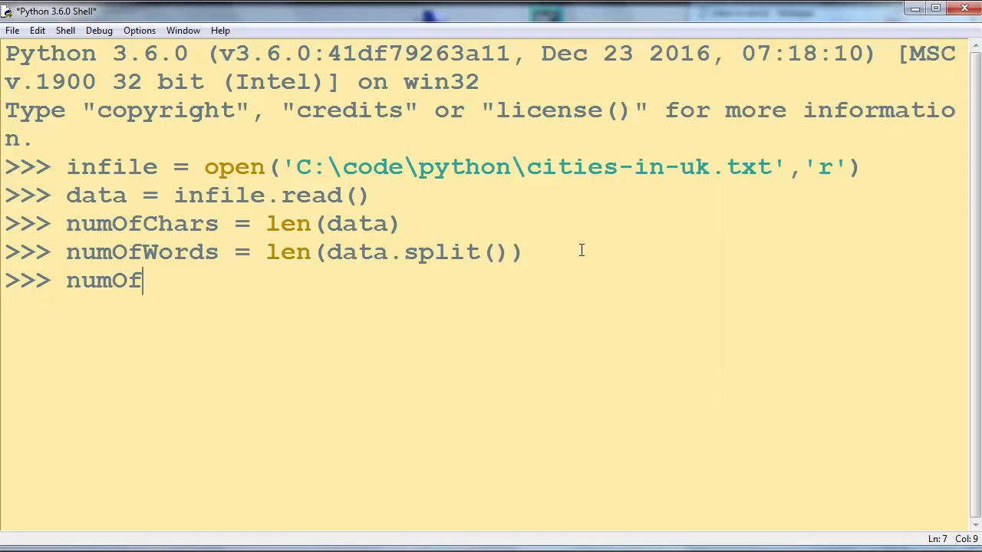
text(Lines =)
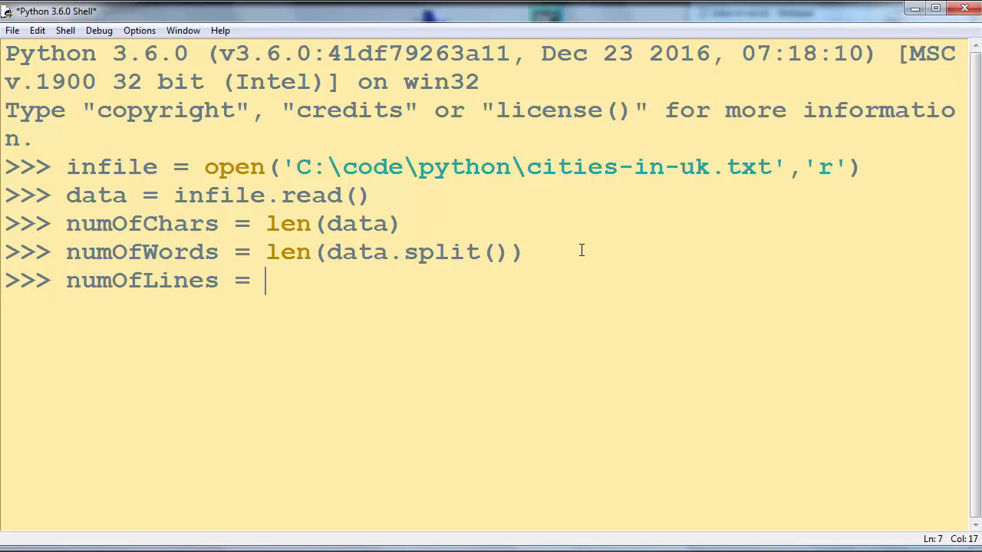
text(len()
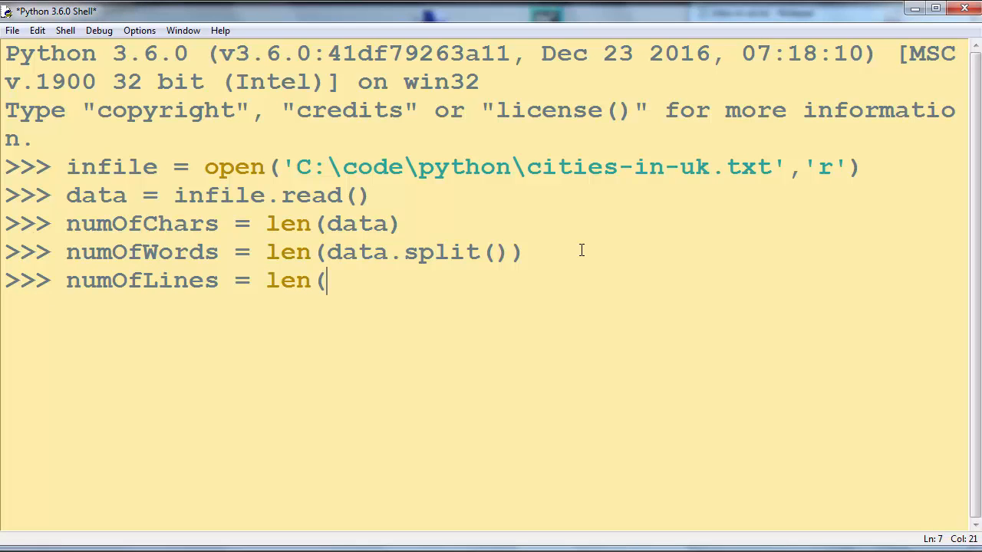
text(da)
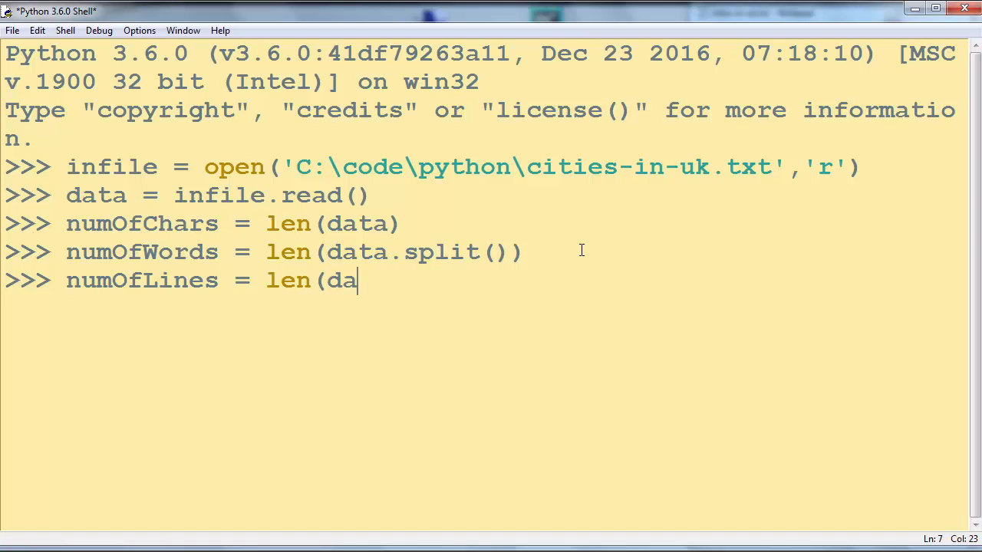
text(ta.splitlines()
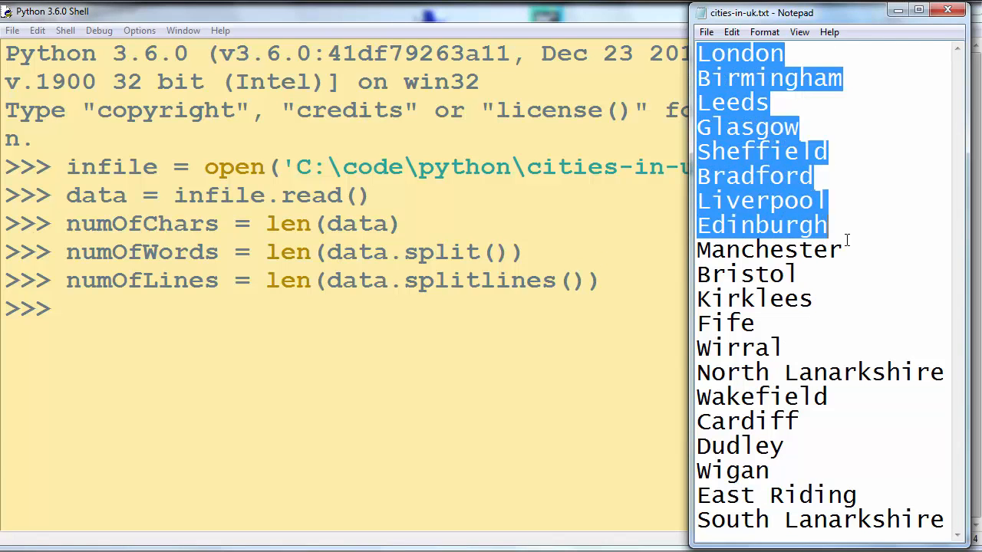
click(828, 200)
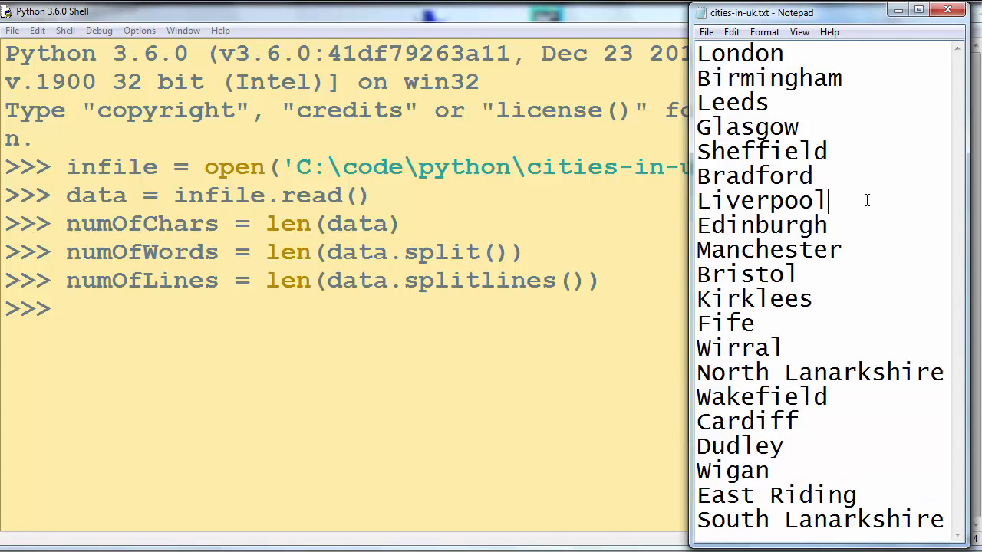
click(291, 279)
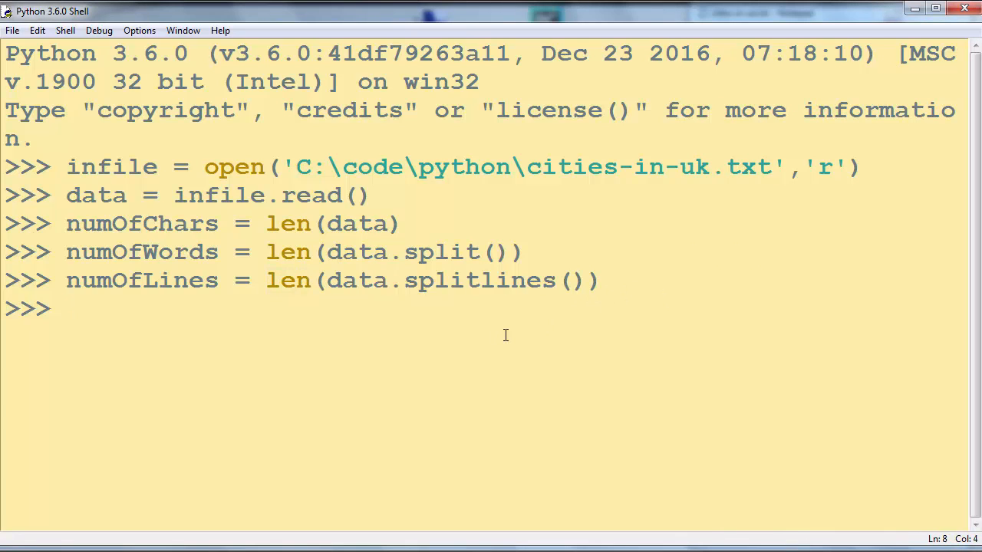
- Write print(numOfChars, numOfWords, numOfLines) at the prompt without running it yet
text(print(num)
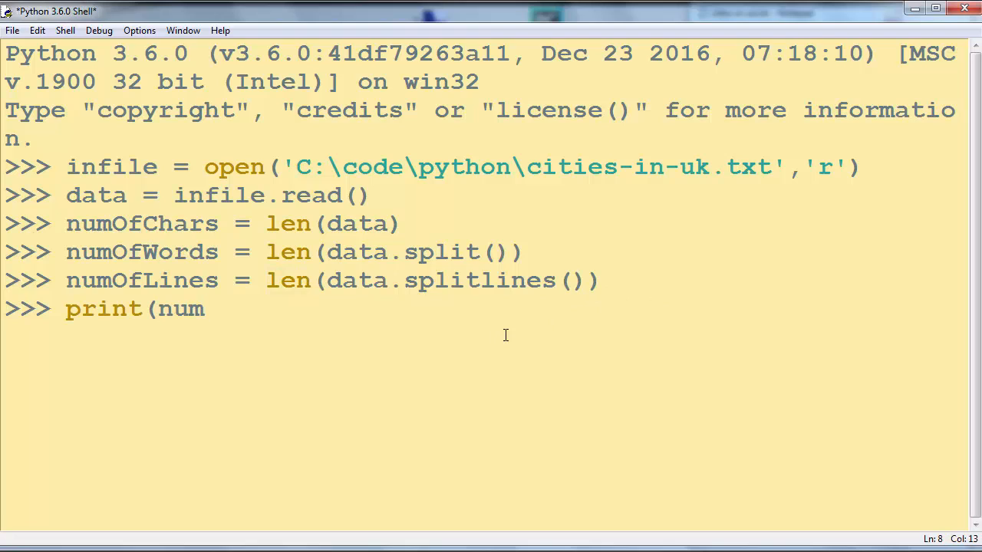
text(OfChars,)
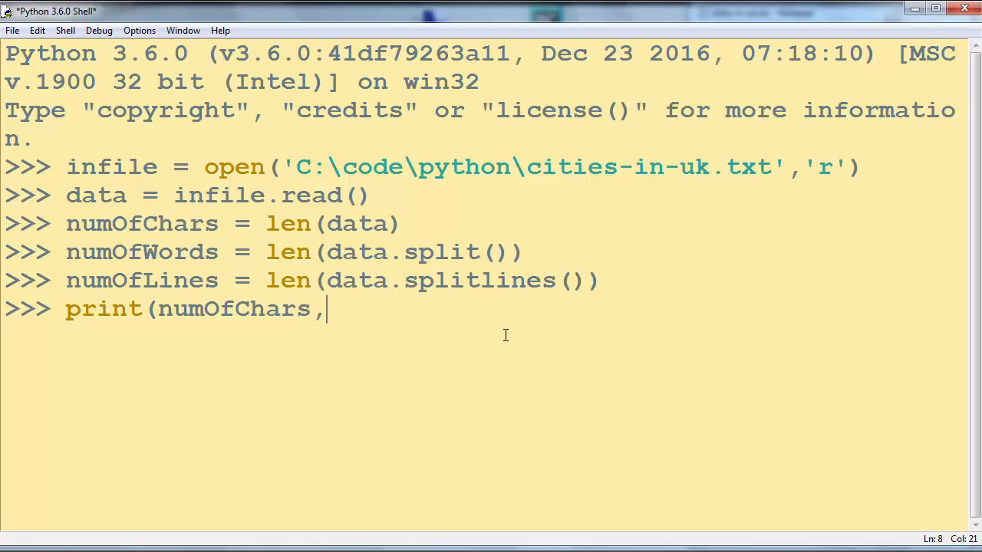
text(numOf)
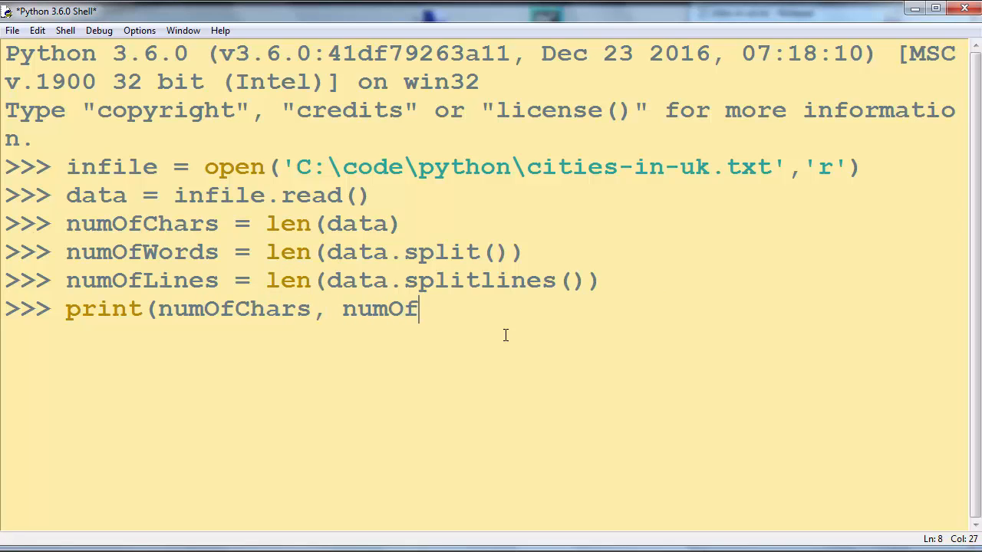
text(Words, num)
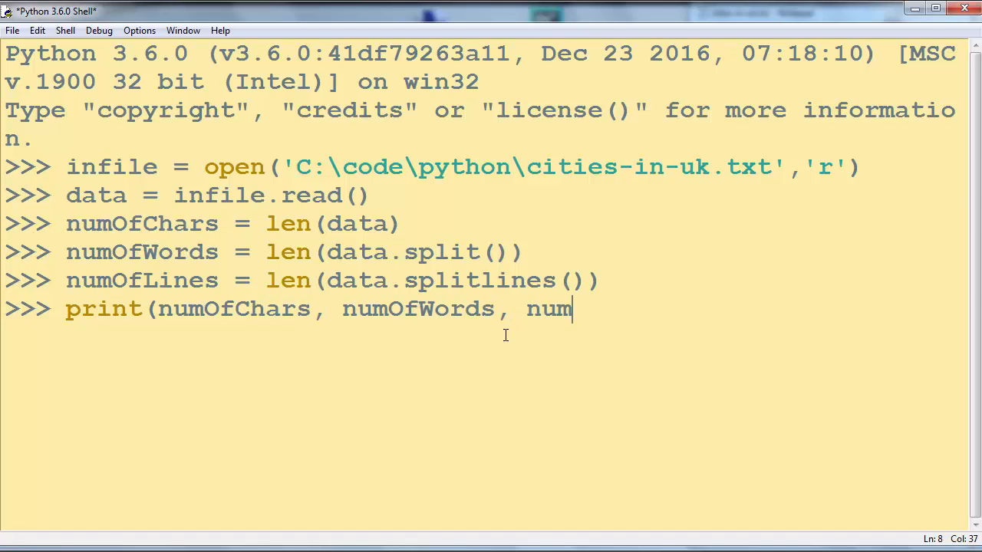
key(Backspace)
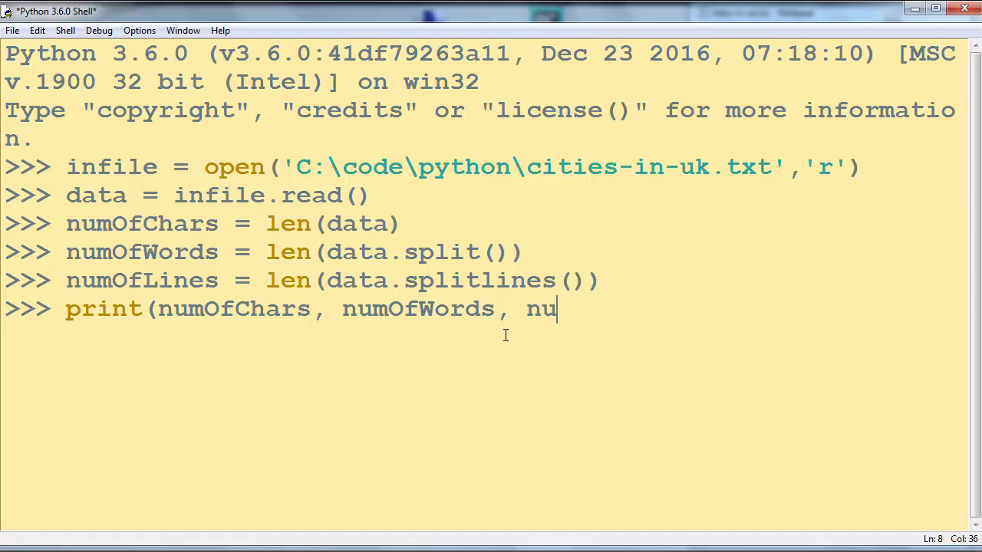
text(mOfLines))
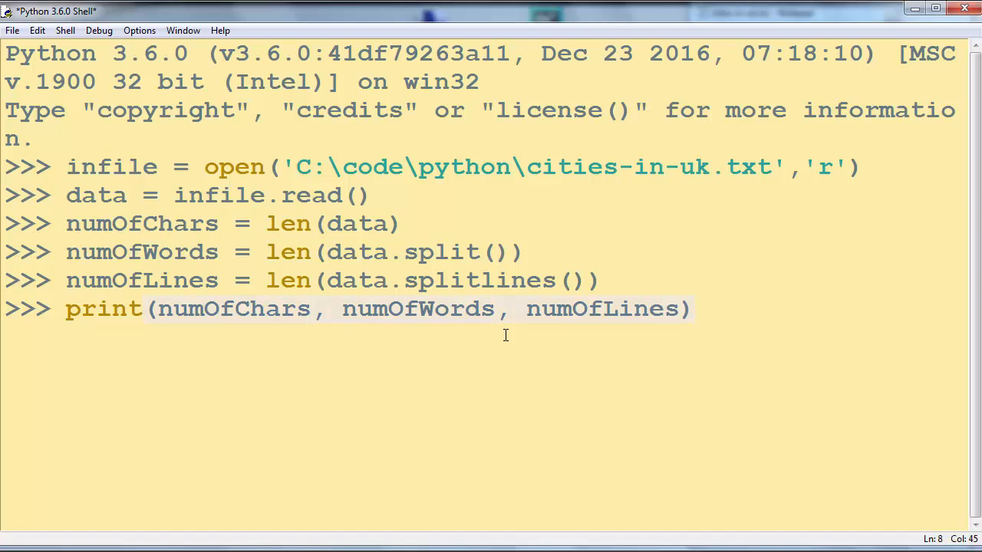